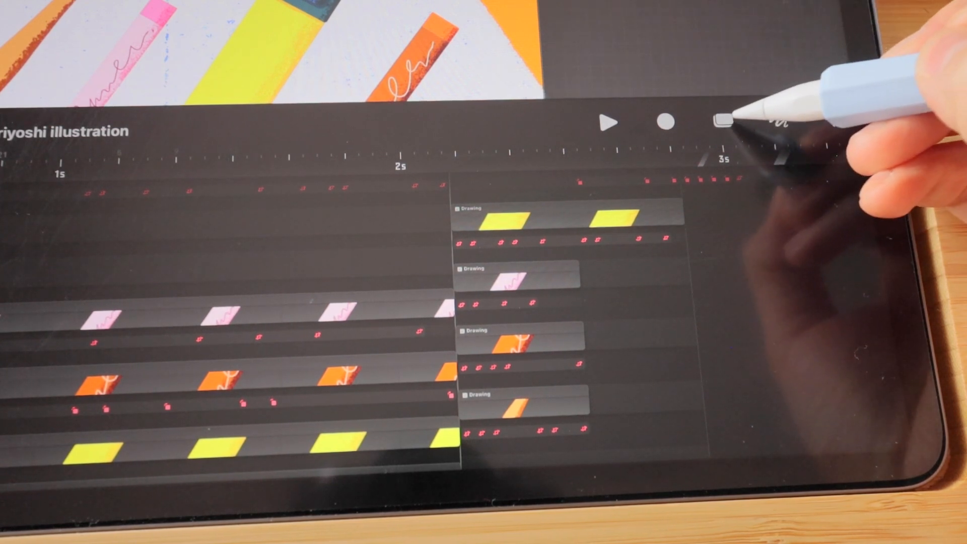
Enter selection mode to pick the three Drawing clips near the 2-second mark
left_click(723, 122)
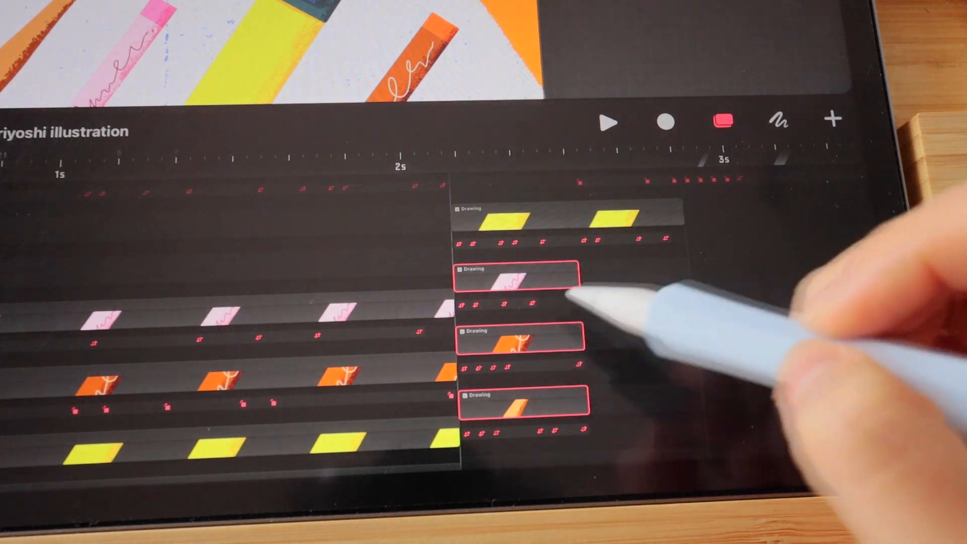
mouse_move(586, 340)
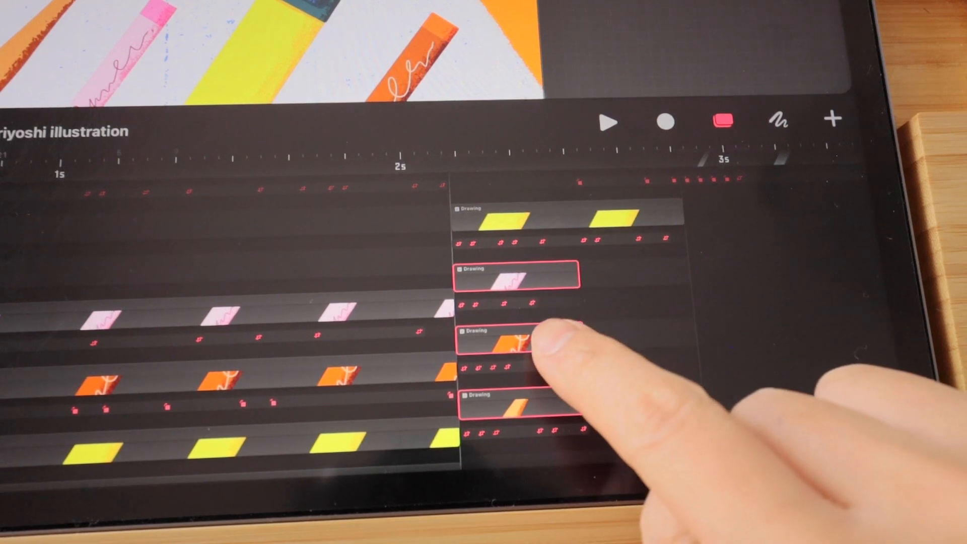
Group the three selected clips into a single 'Art Supplies' group
left_click(514, 339)
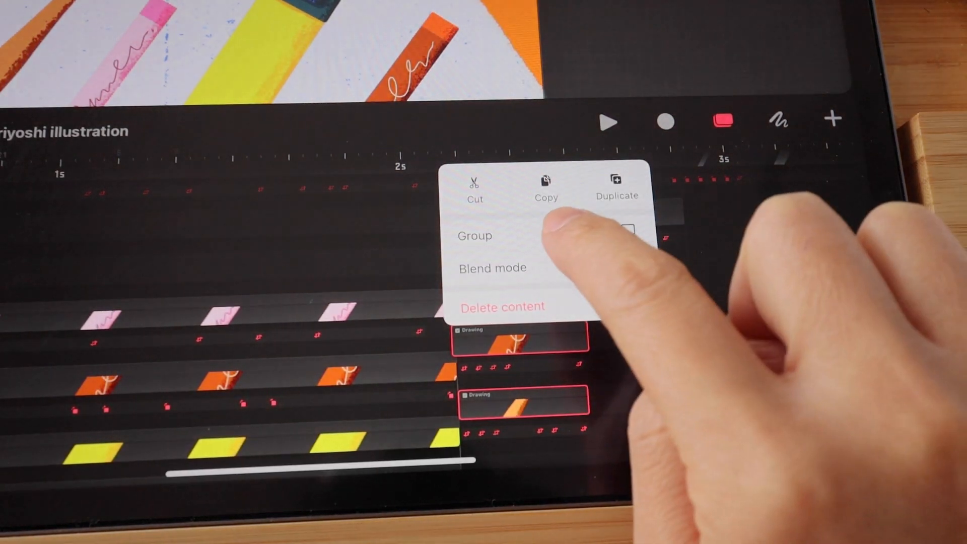
left_click(474, 235)
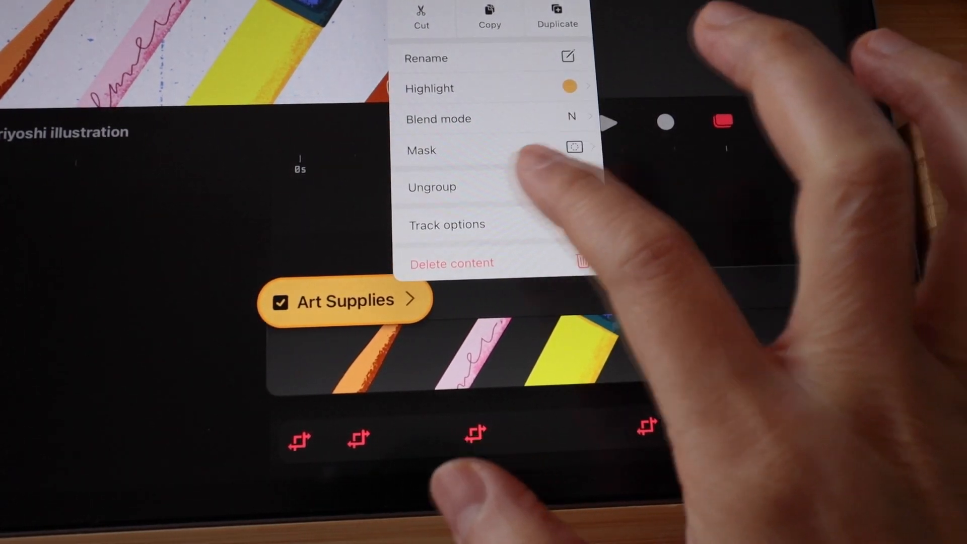
Ungroup 'Art Supplies' back into individual clips
left_click(432, 188)
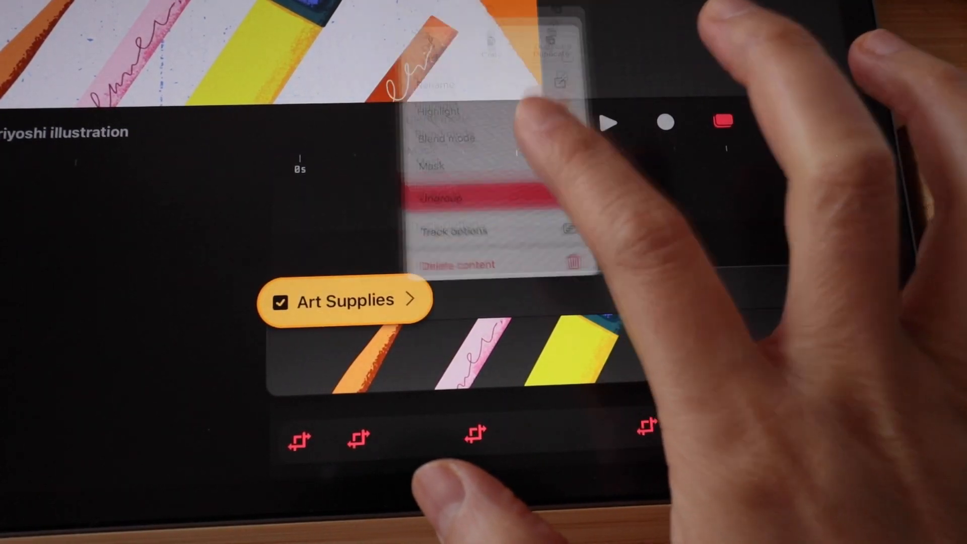